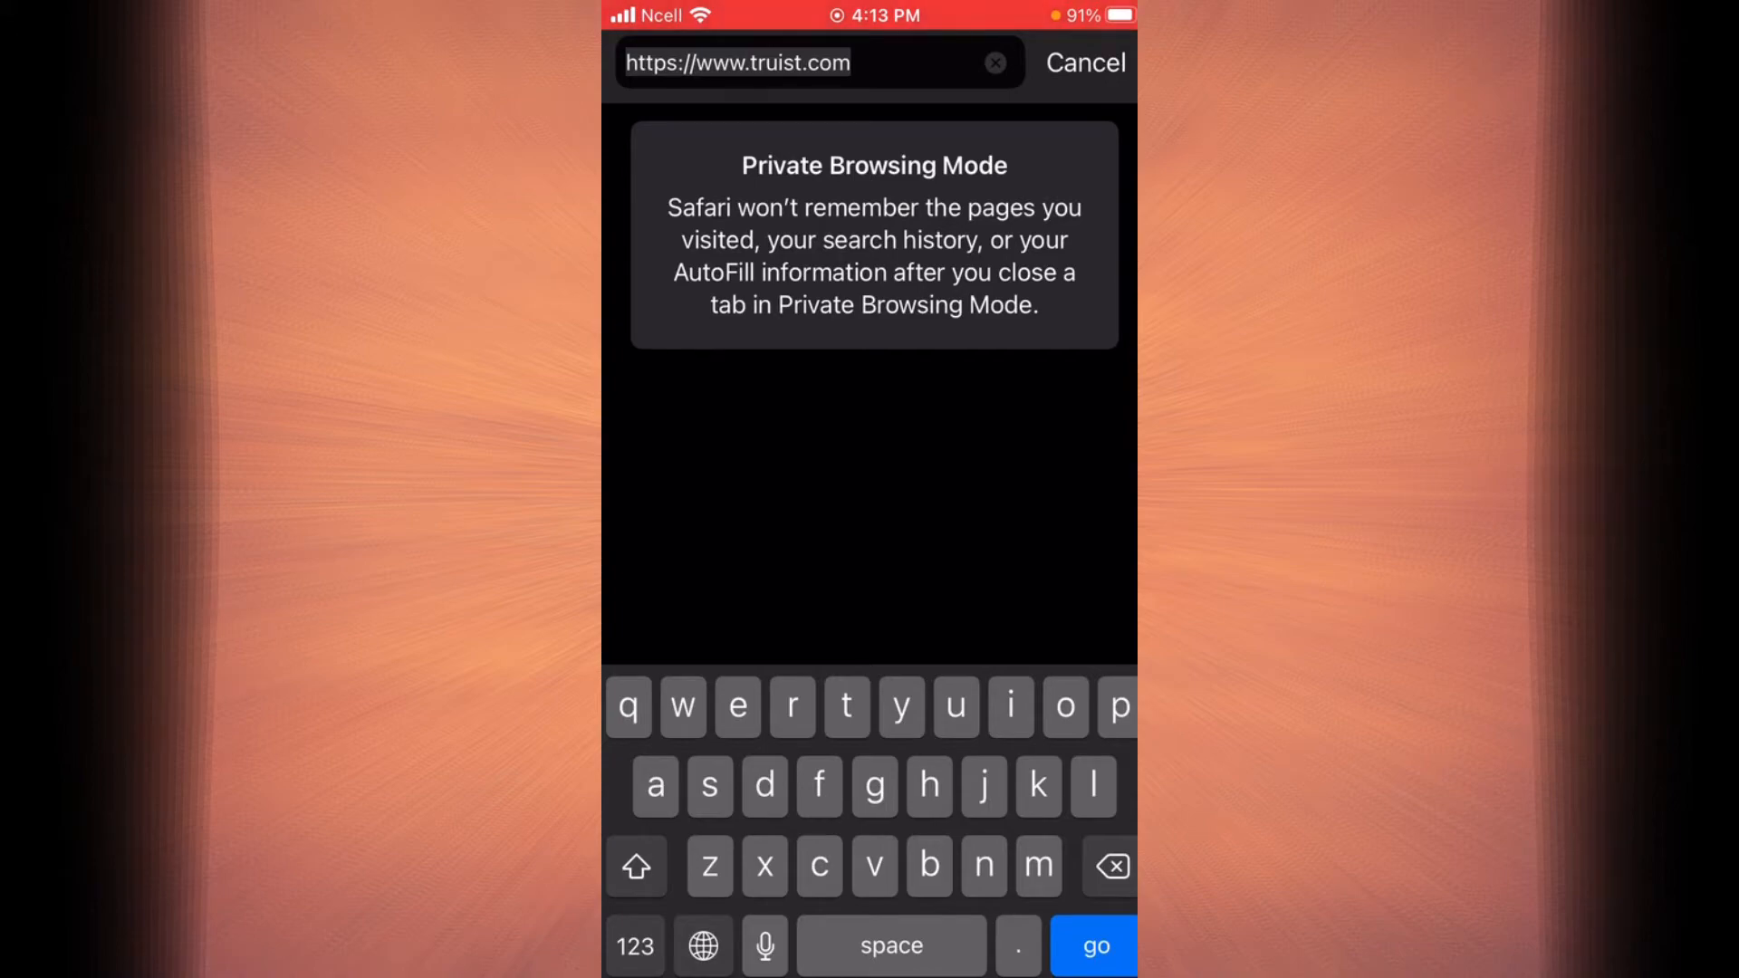
Step: Load truist.com in the private tab and glance down and back up the homepage
click(1094, 945)
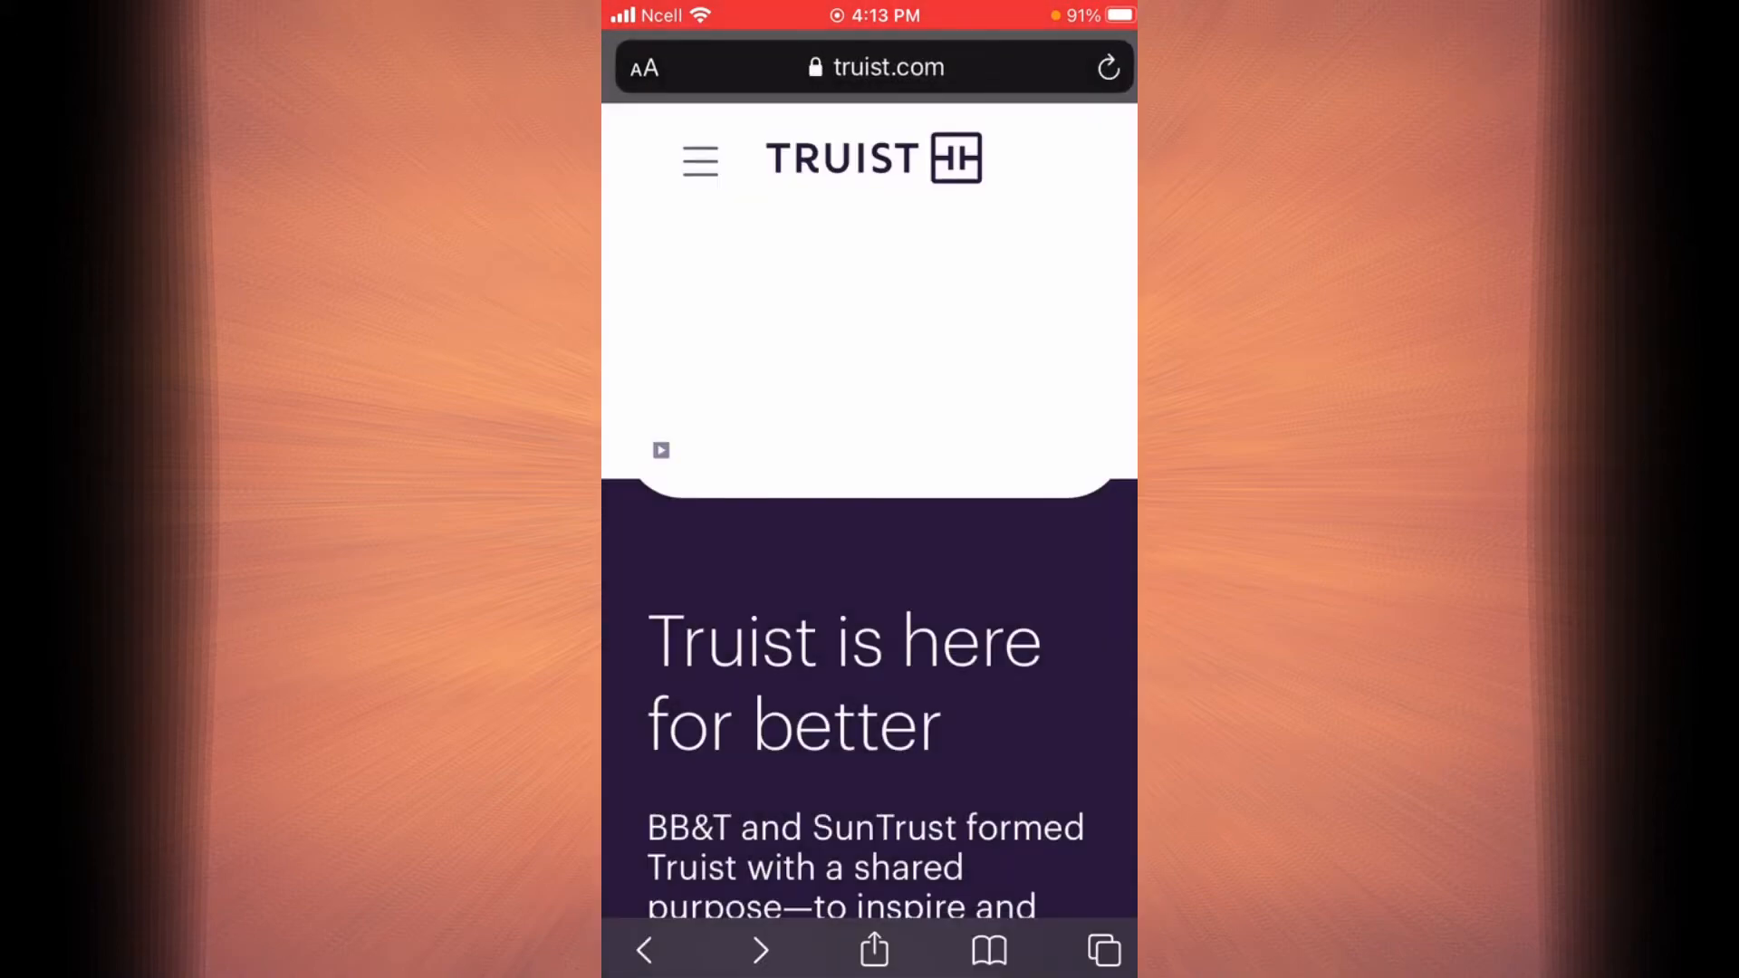
scroll(down, 3)
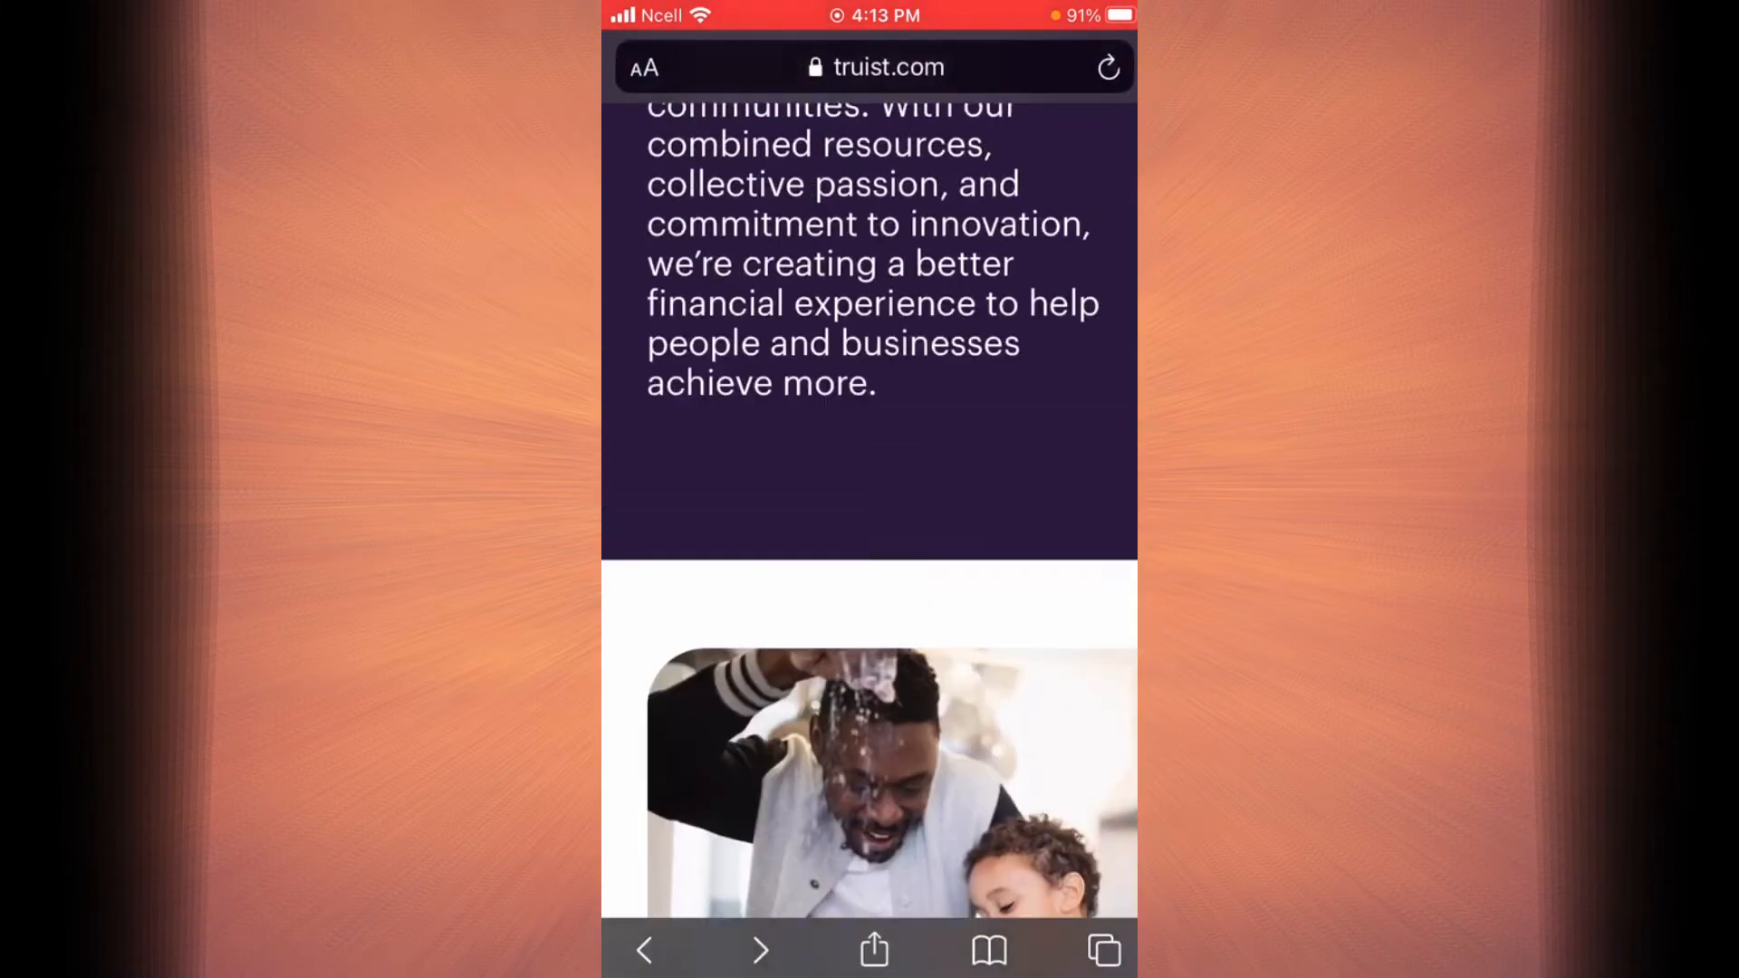
scroll(up, 3)
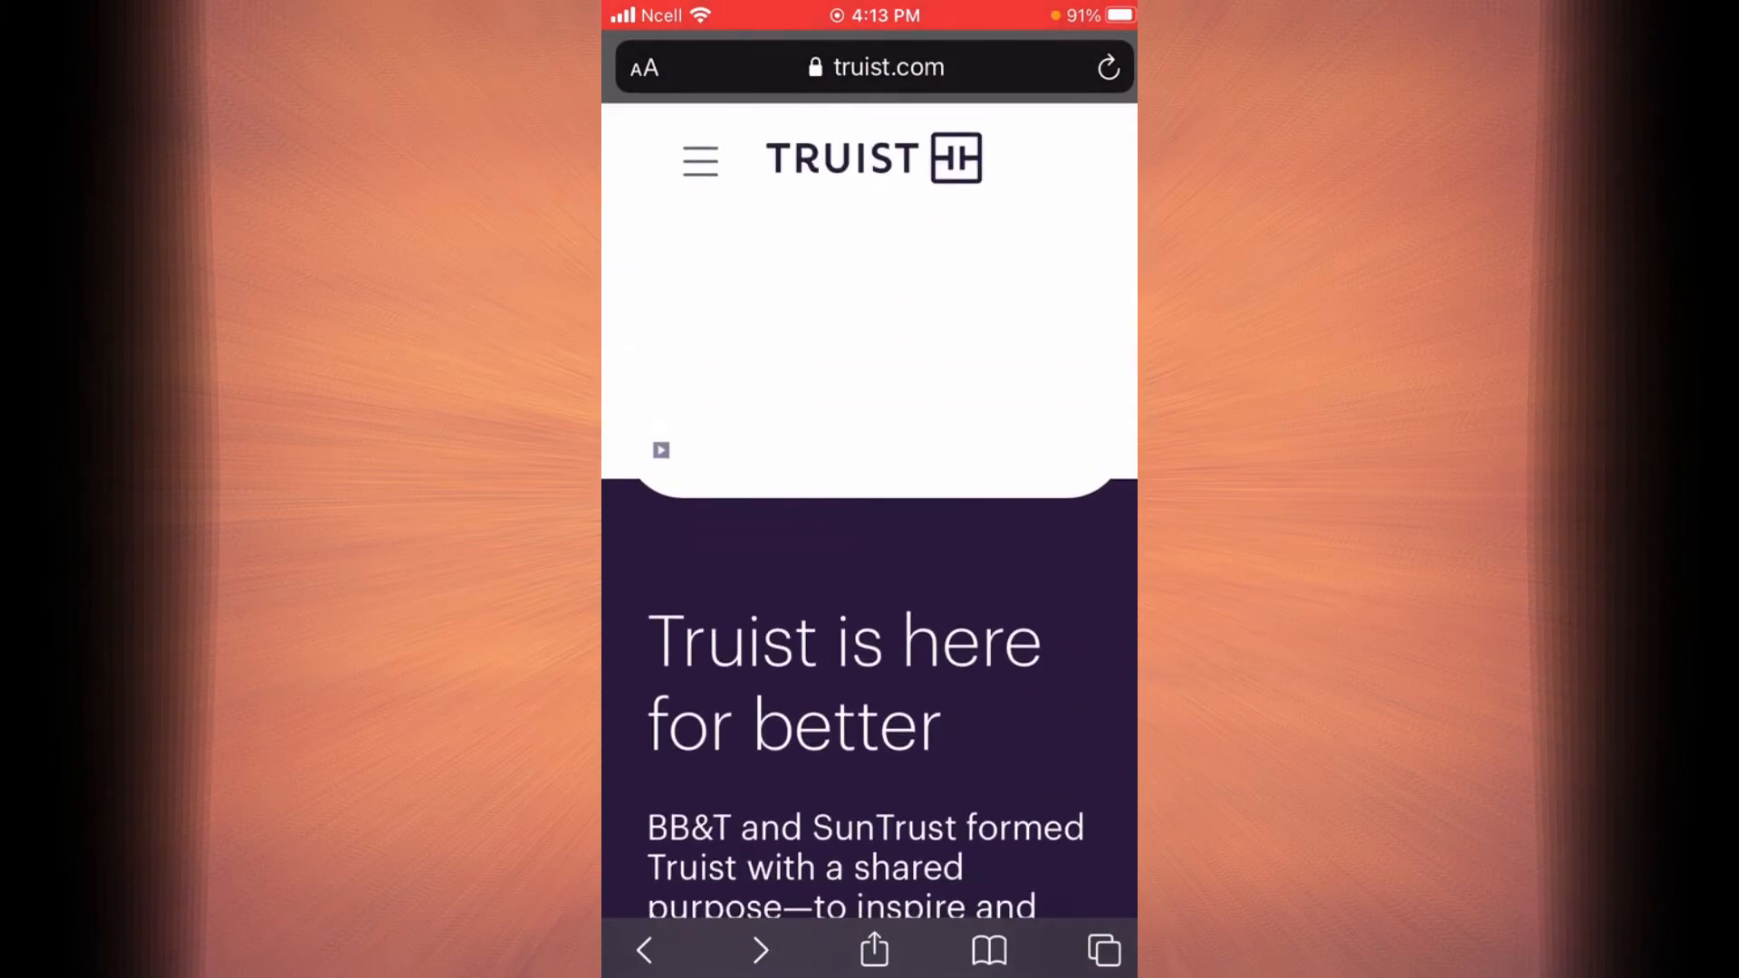
Step: Expand the site navigation's Log in section to show the SunTrust and BB&T links
click(698, 161)
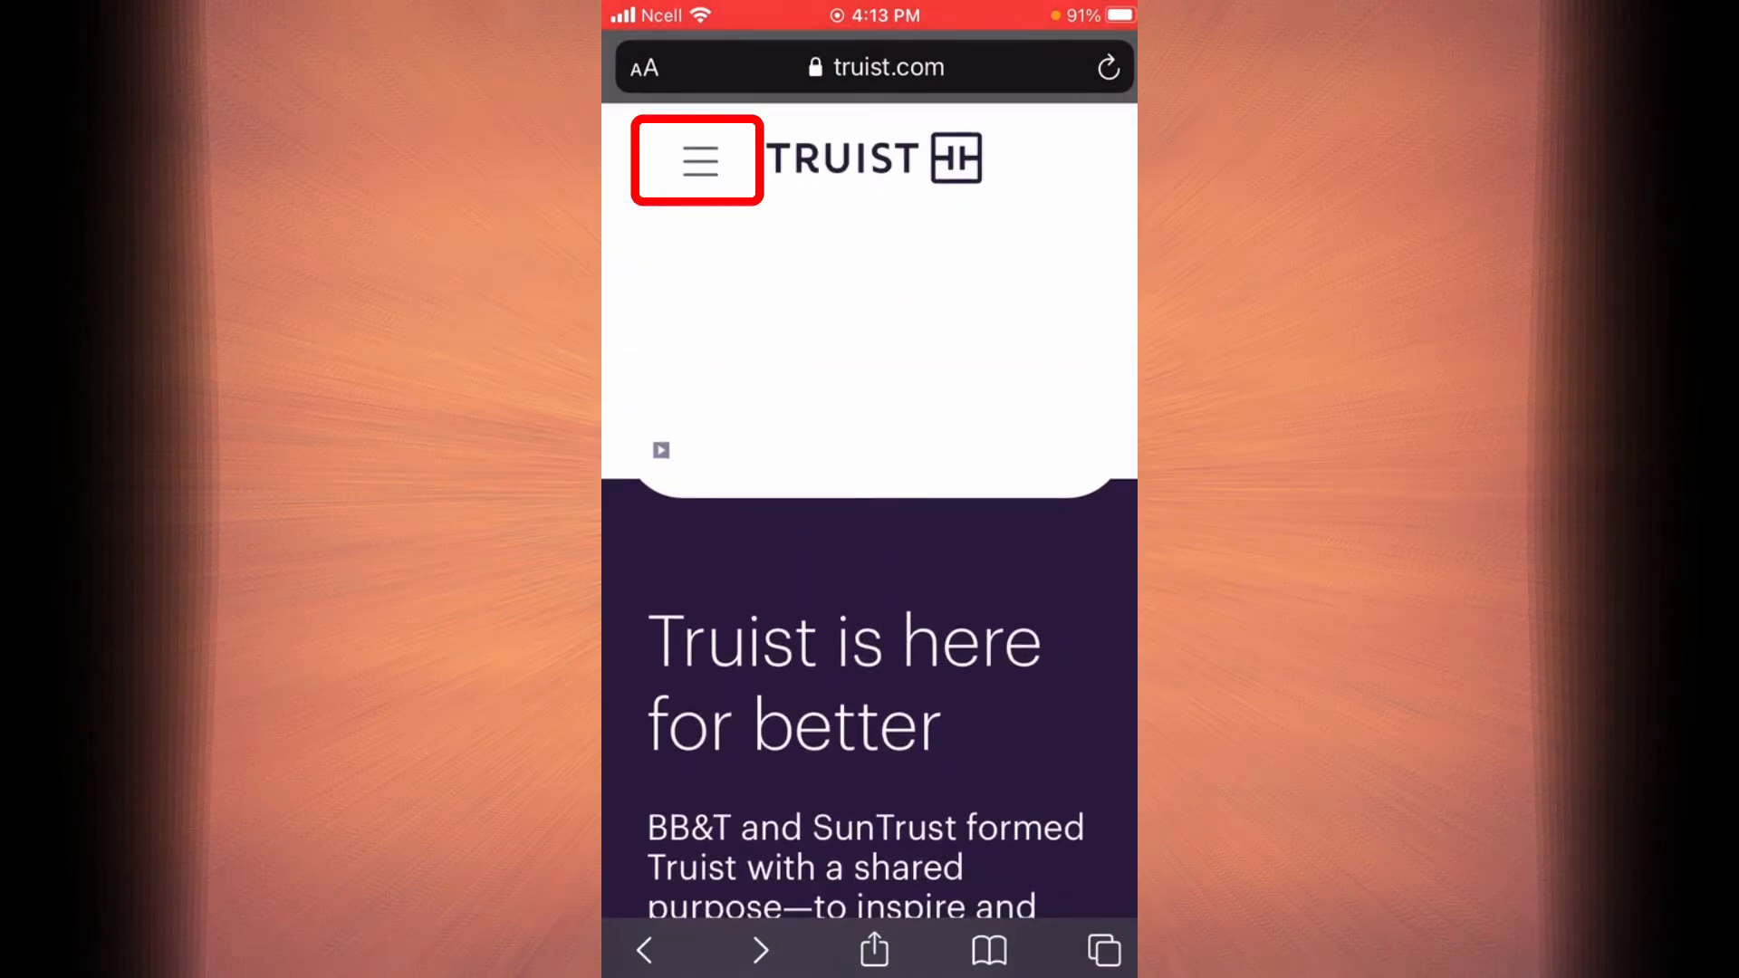
click(696, 160)
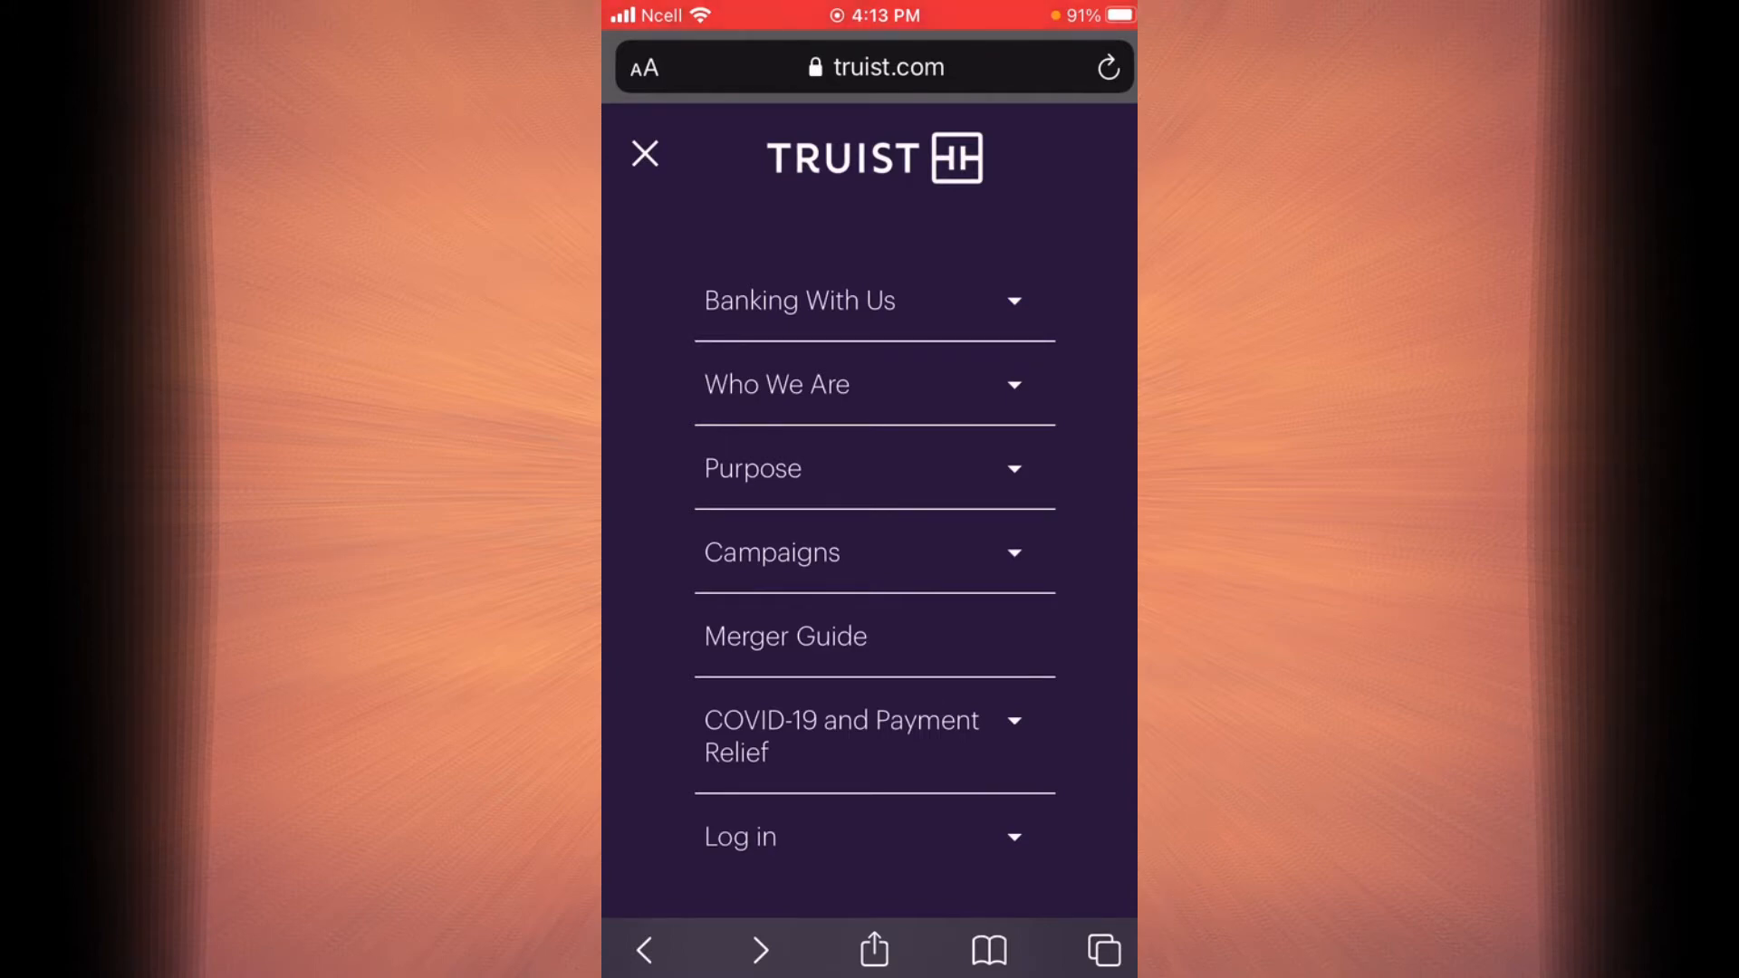
scroll(down, 3)
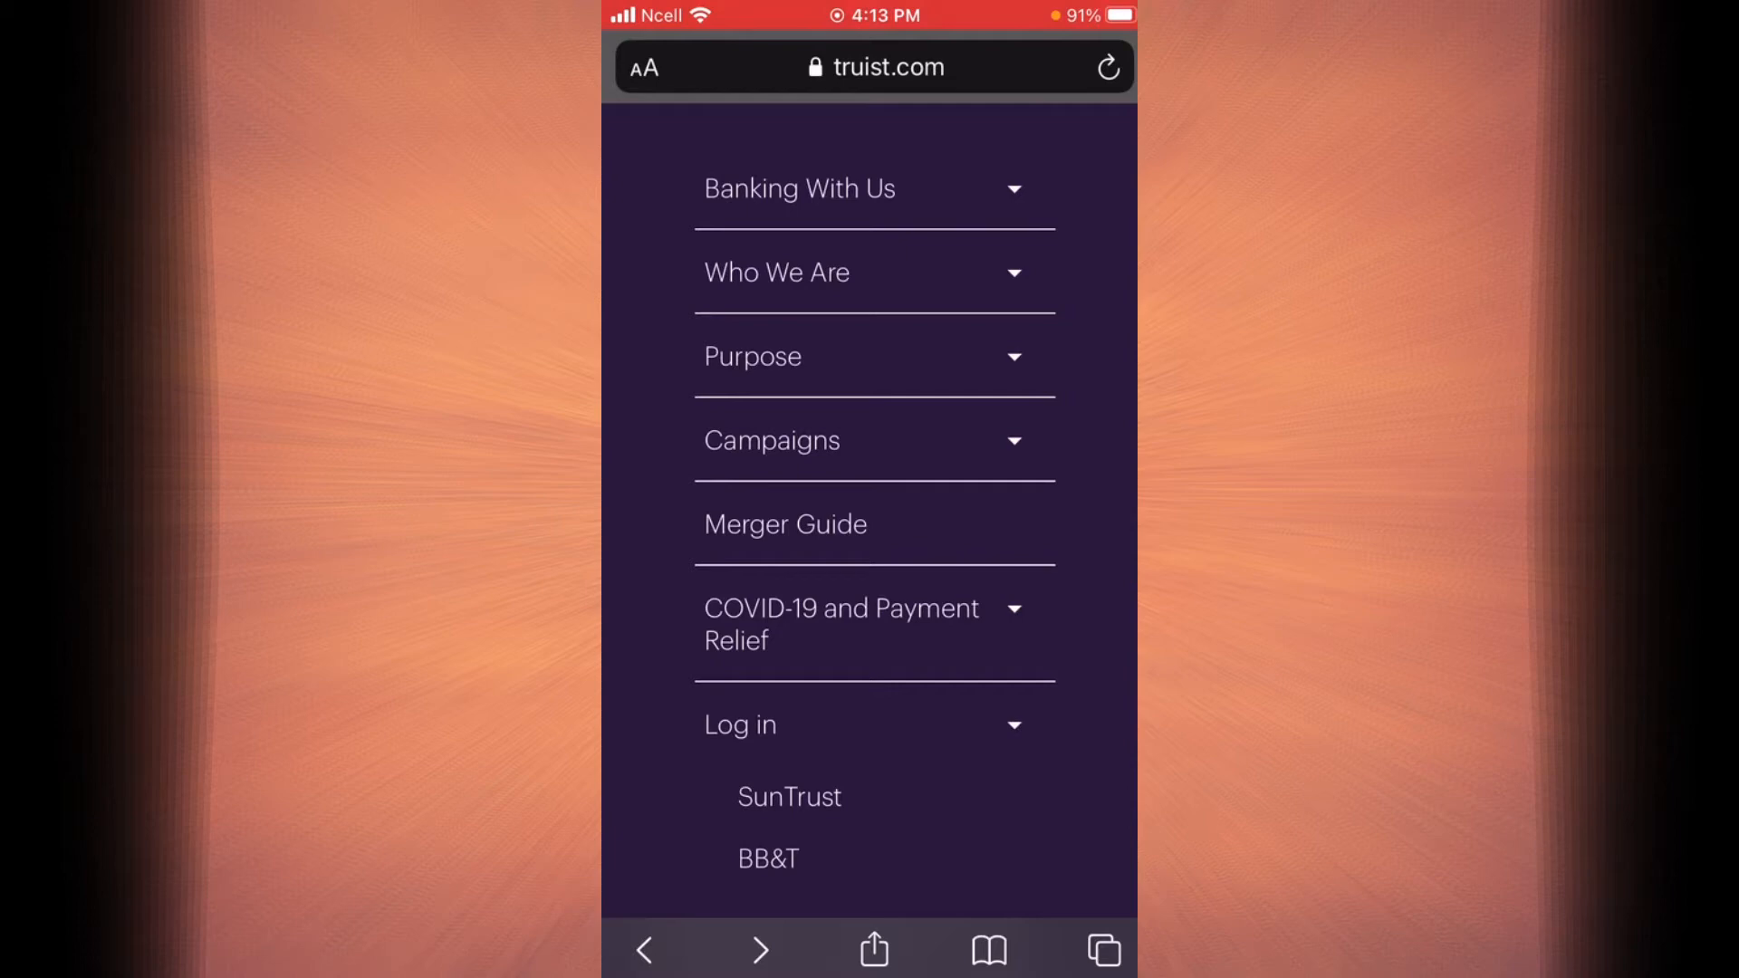
Step: Go to suntrust.com via the SunTrust link and scroll to the Online Banking Sign On button
click(790, 797)
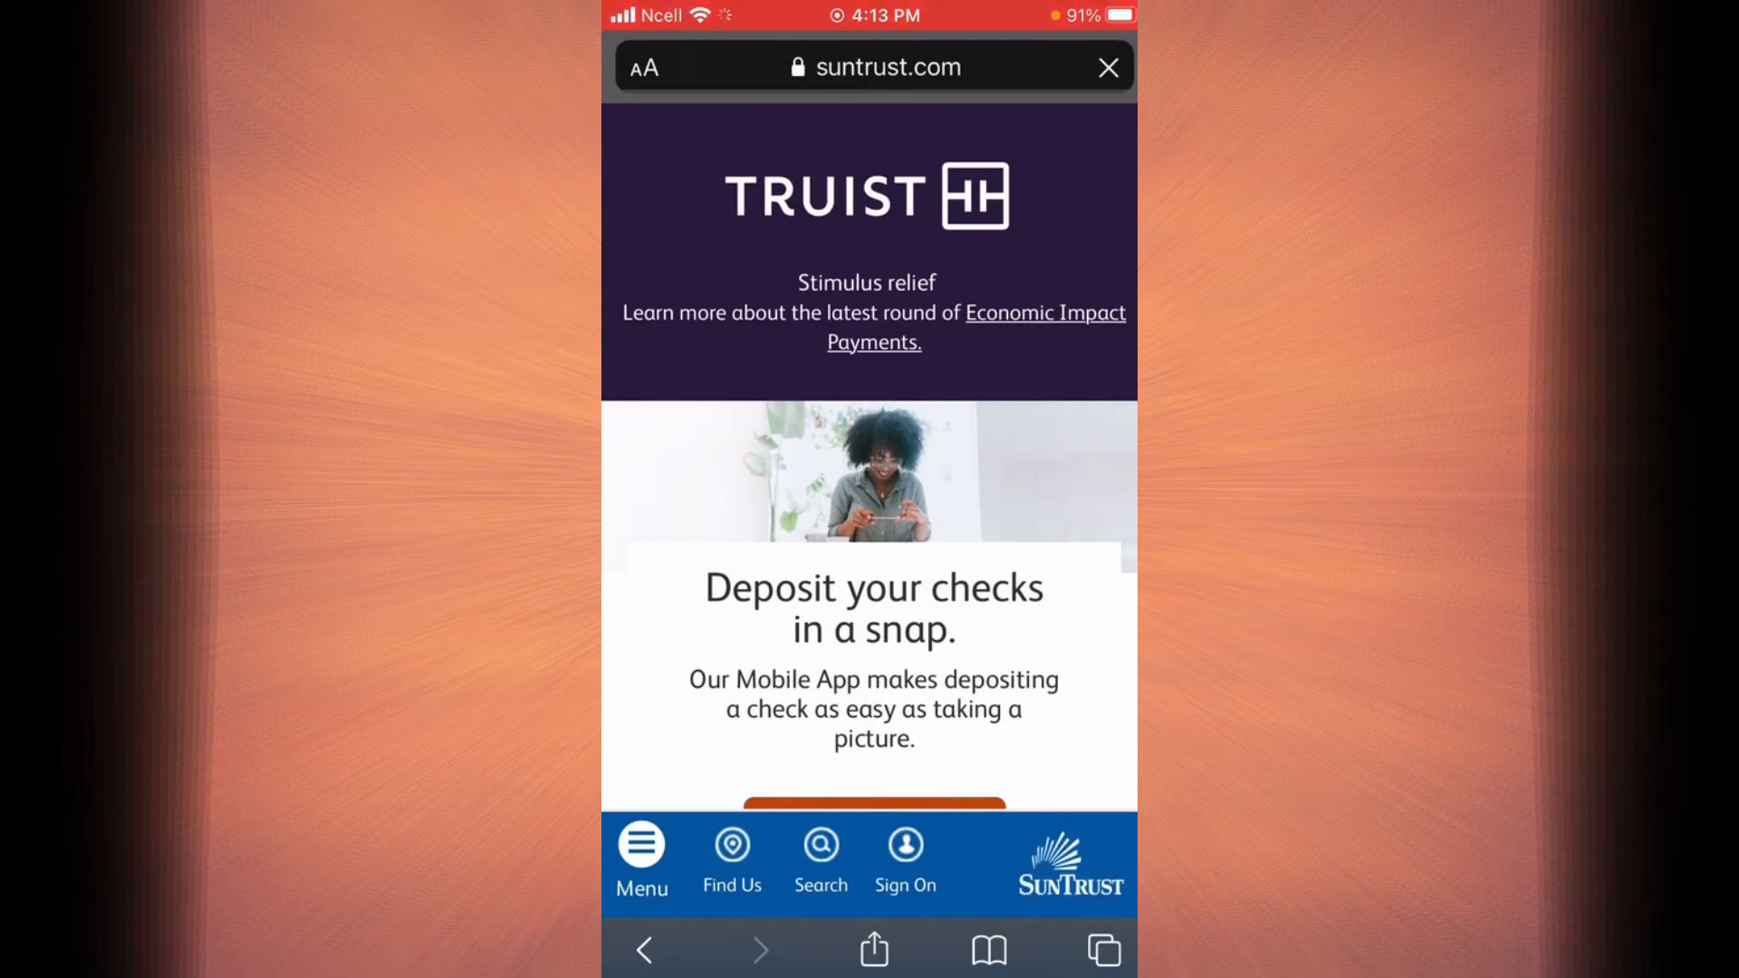
scroll(down, 3)
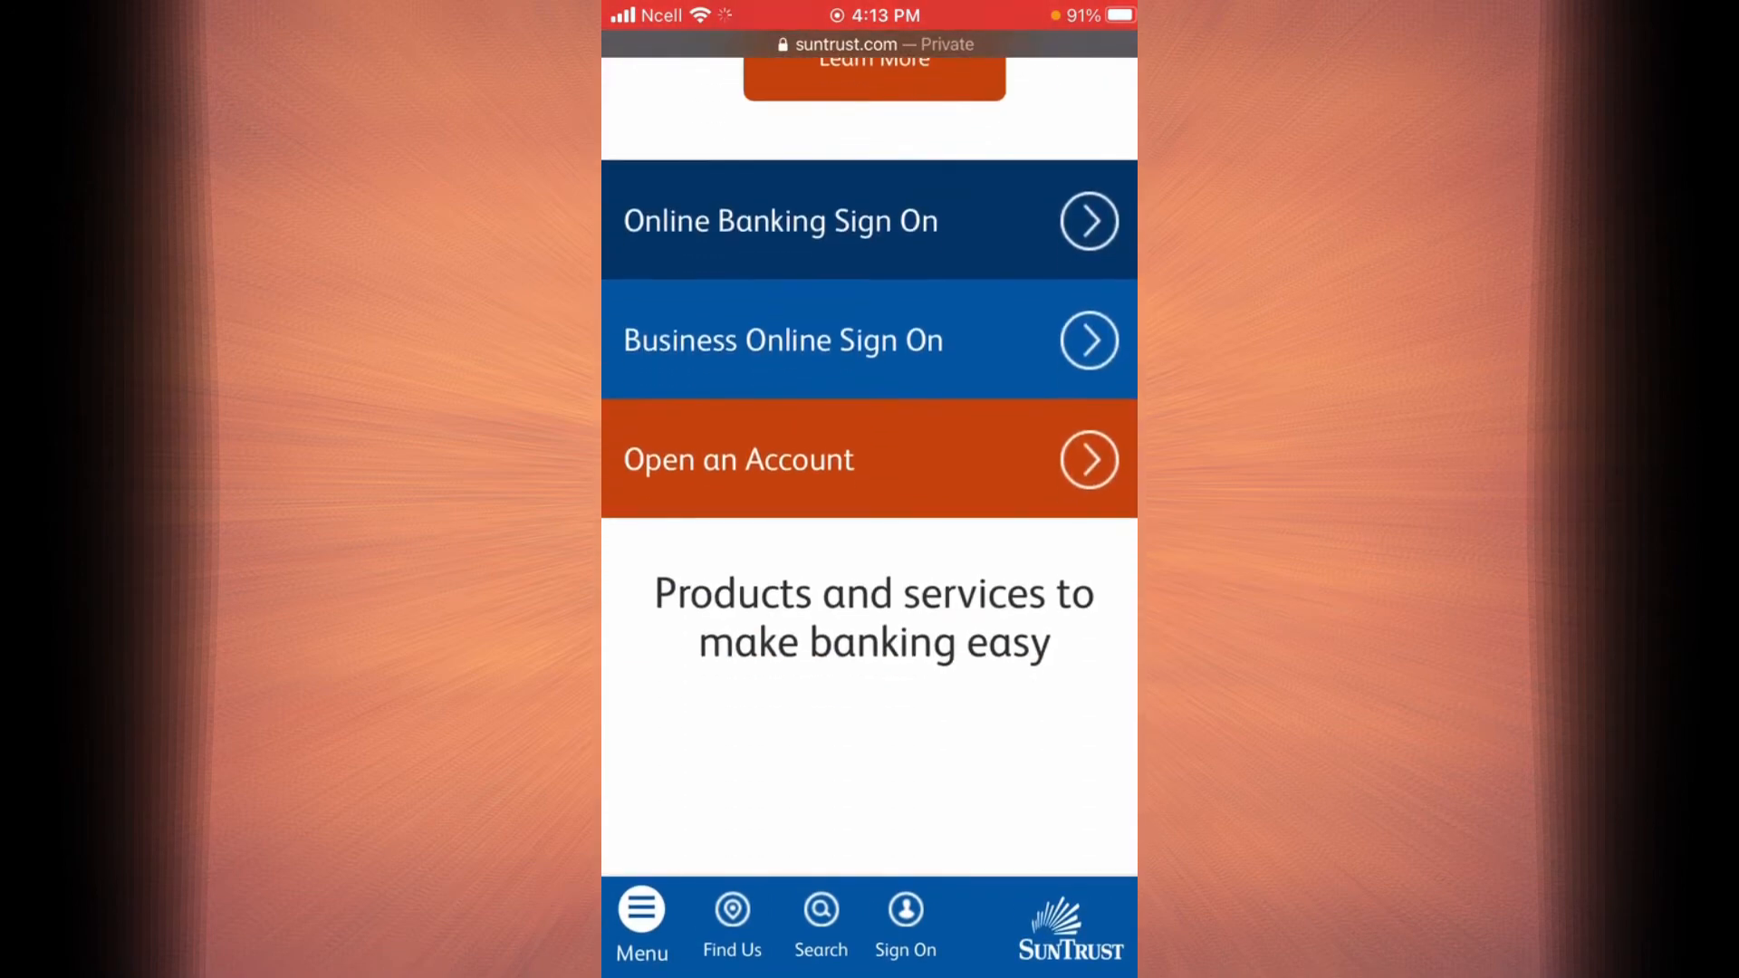
scroll(down, 3)
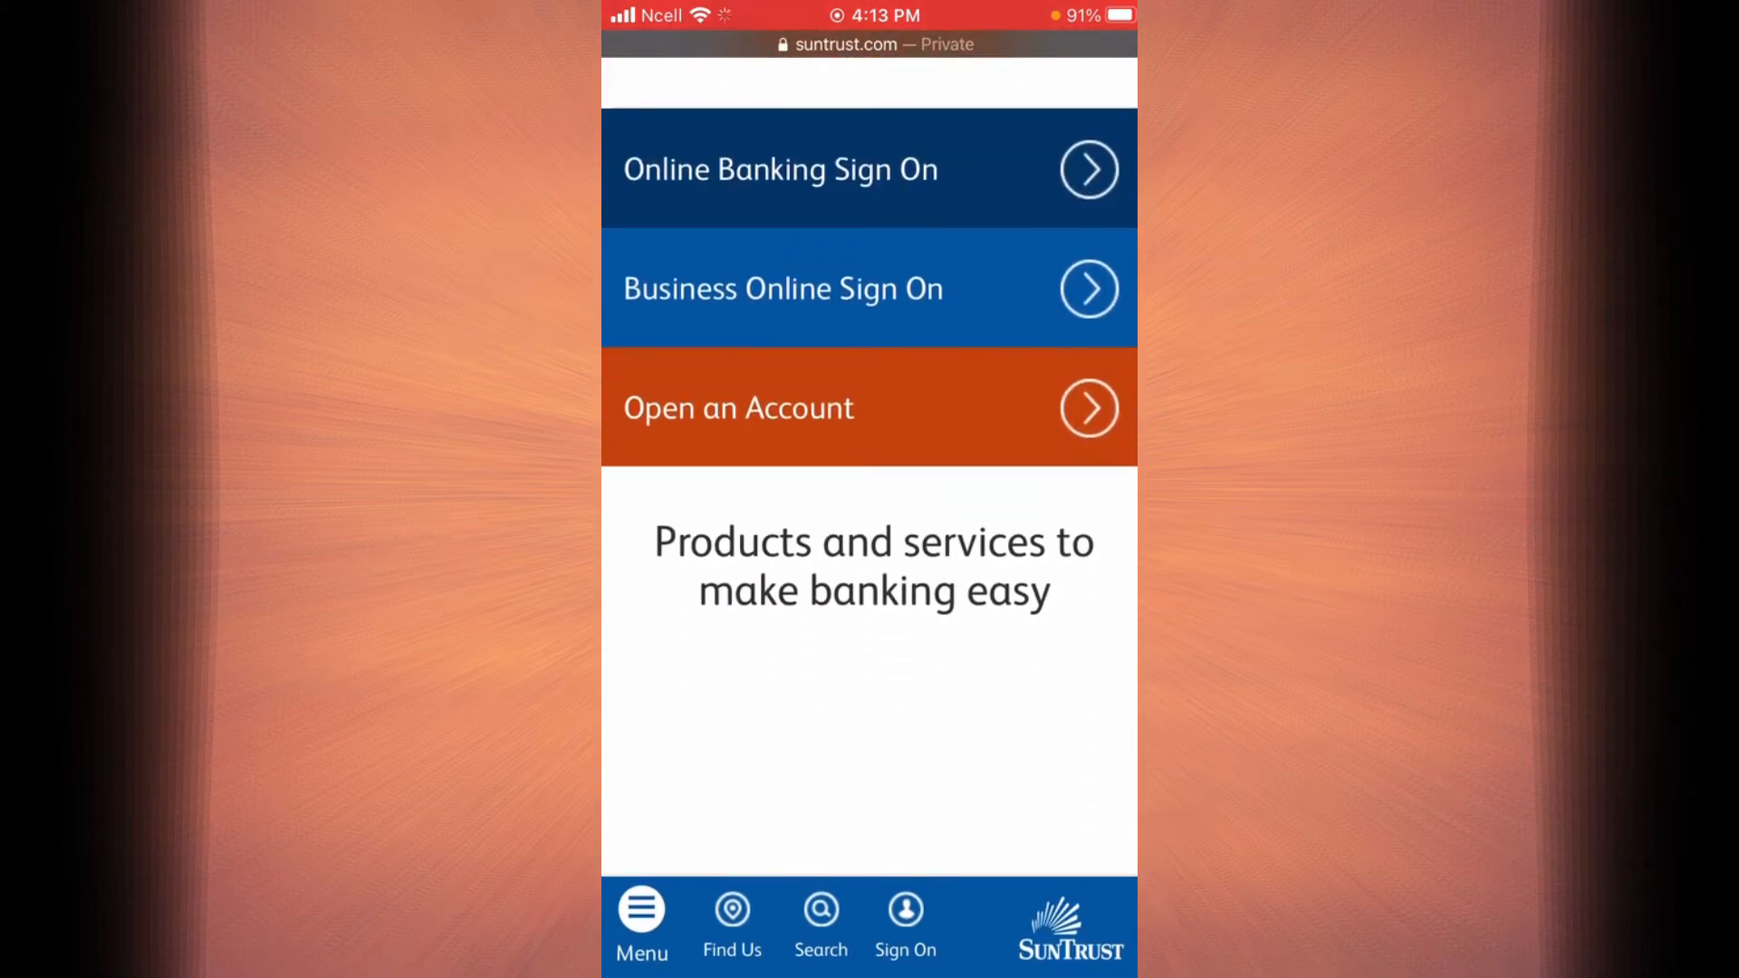
scroll(down, 3)
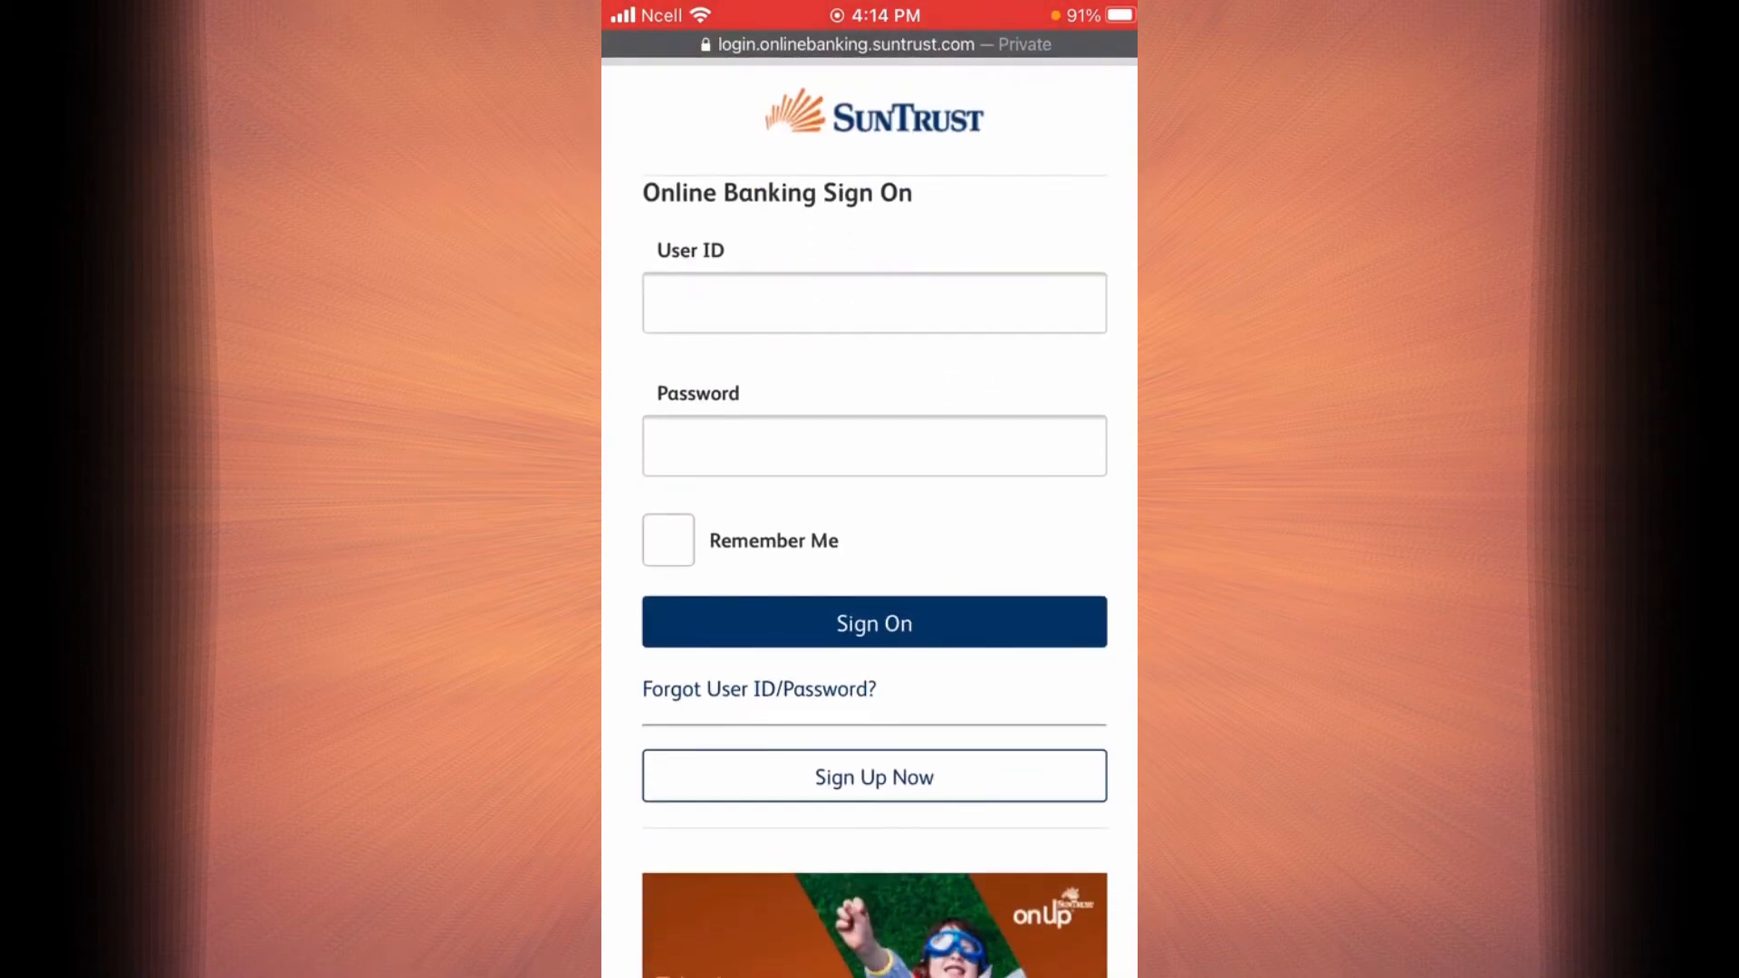
Step: Scroll the Online Banking Sign On page showing the empty User ID and Password fields
scroll(down, 3)
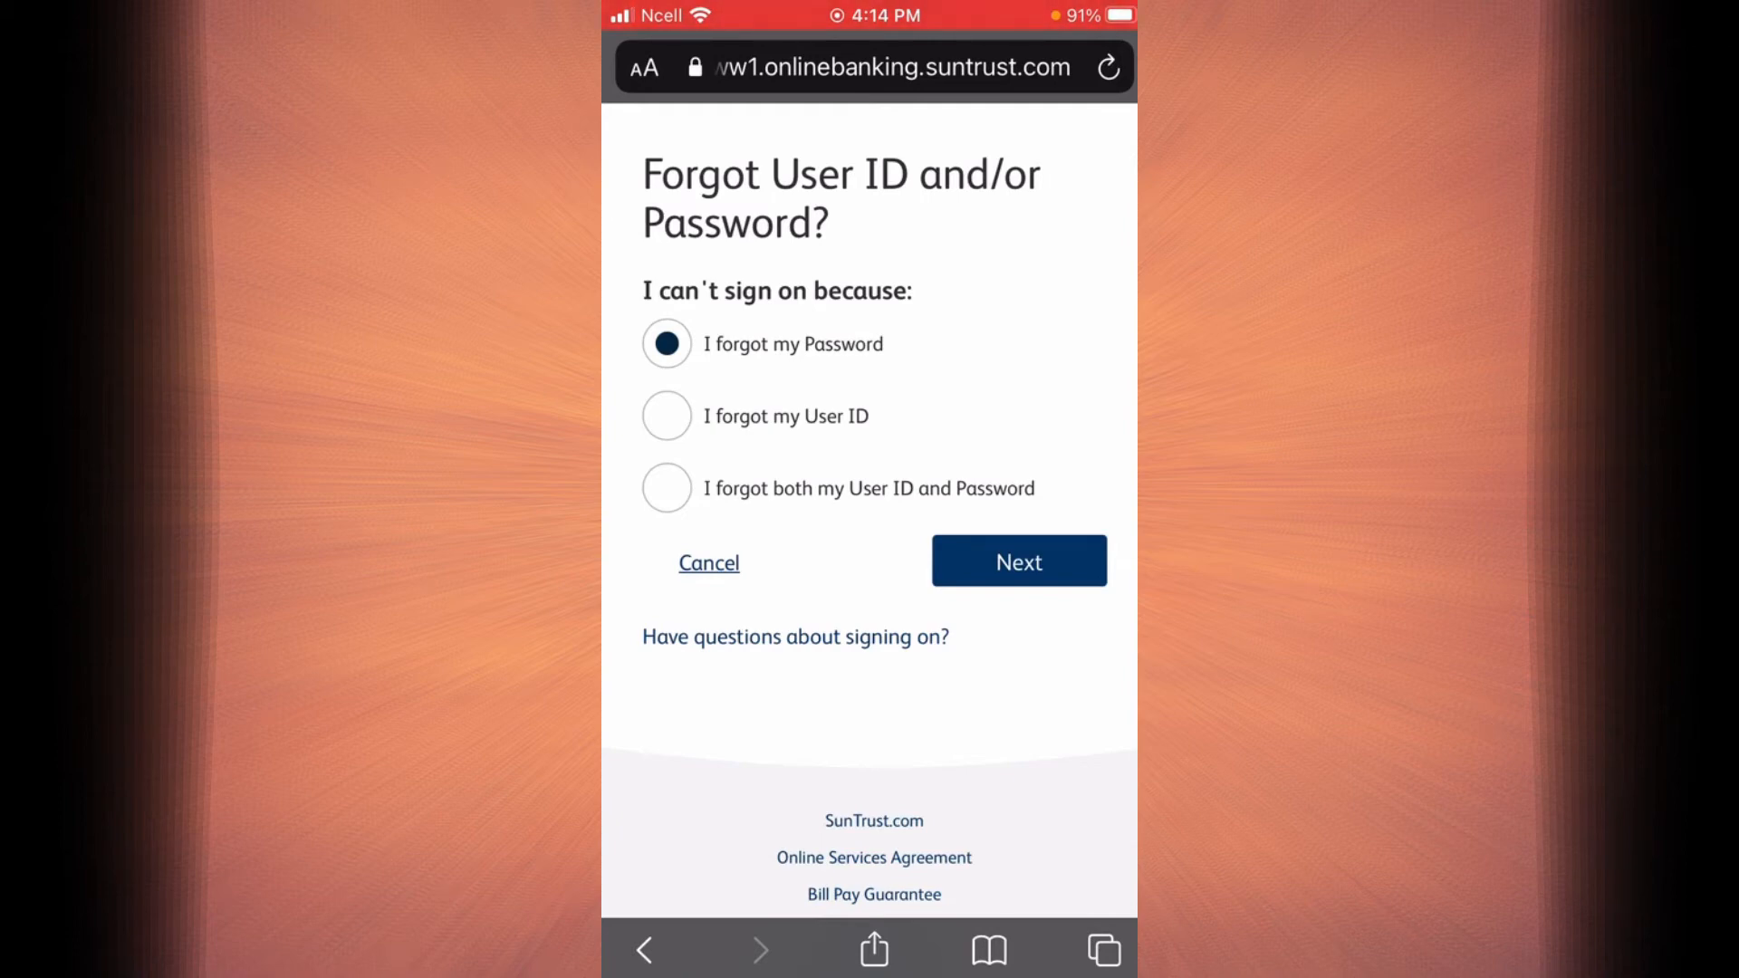
Step: Continue with 'I forgot my Password' to reach the Reset Password page
click(1018, 562)
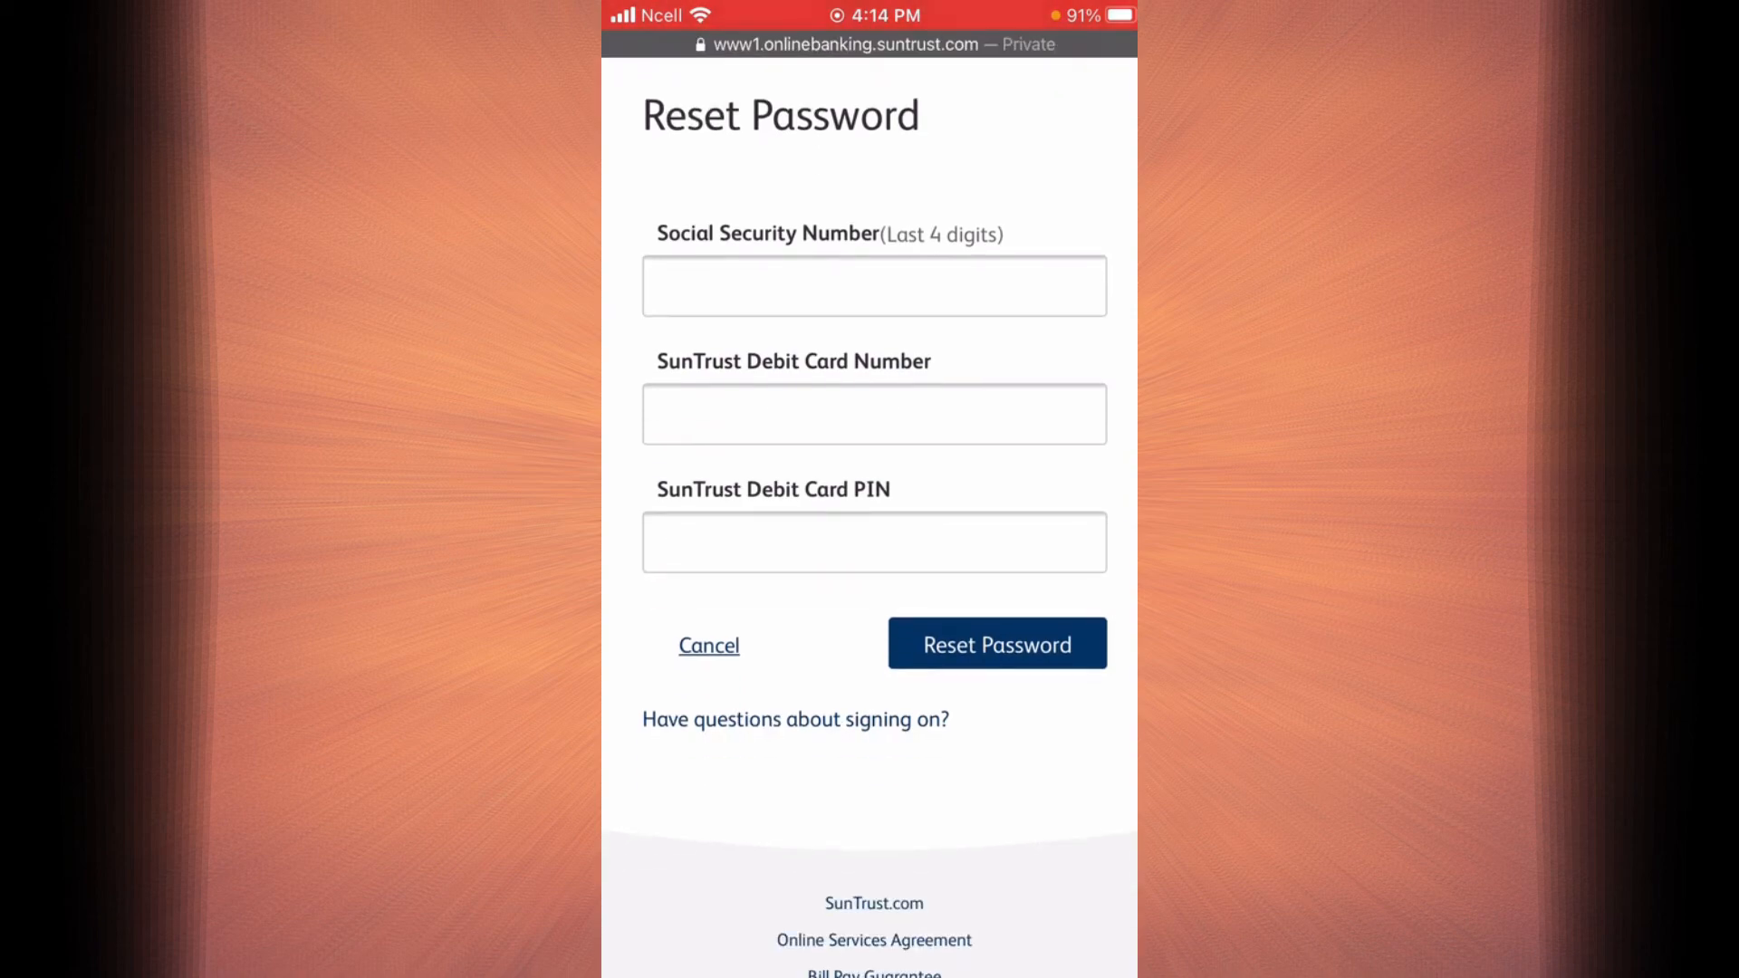
Step: Scroll the Reset Password form to view the SSN last 4 digits, debit card number and PIN fields
scroll(down, 3)
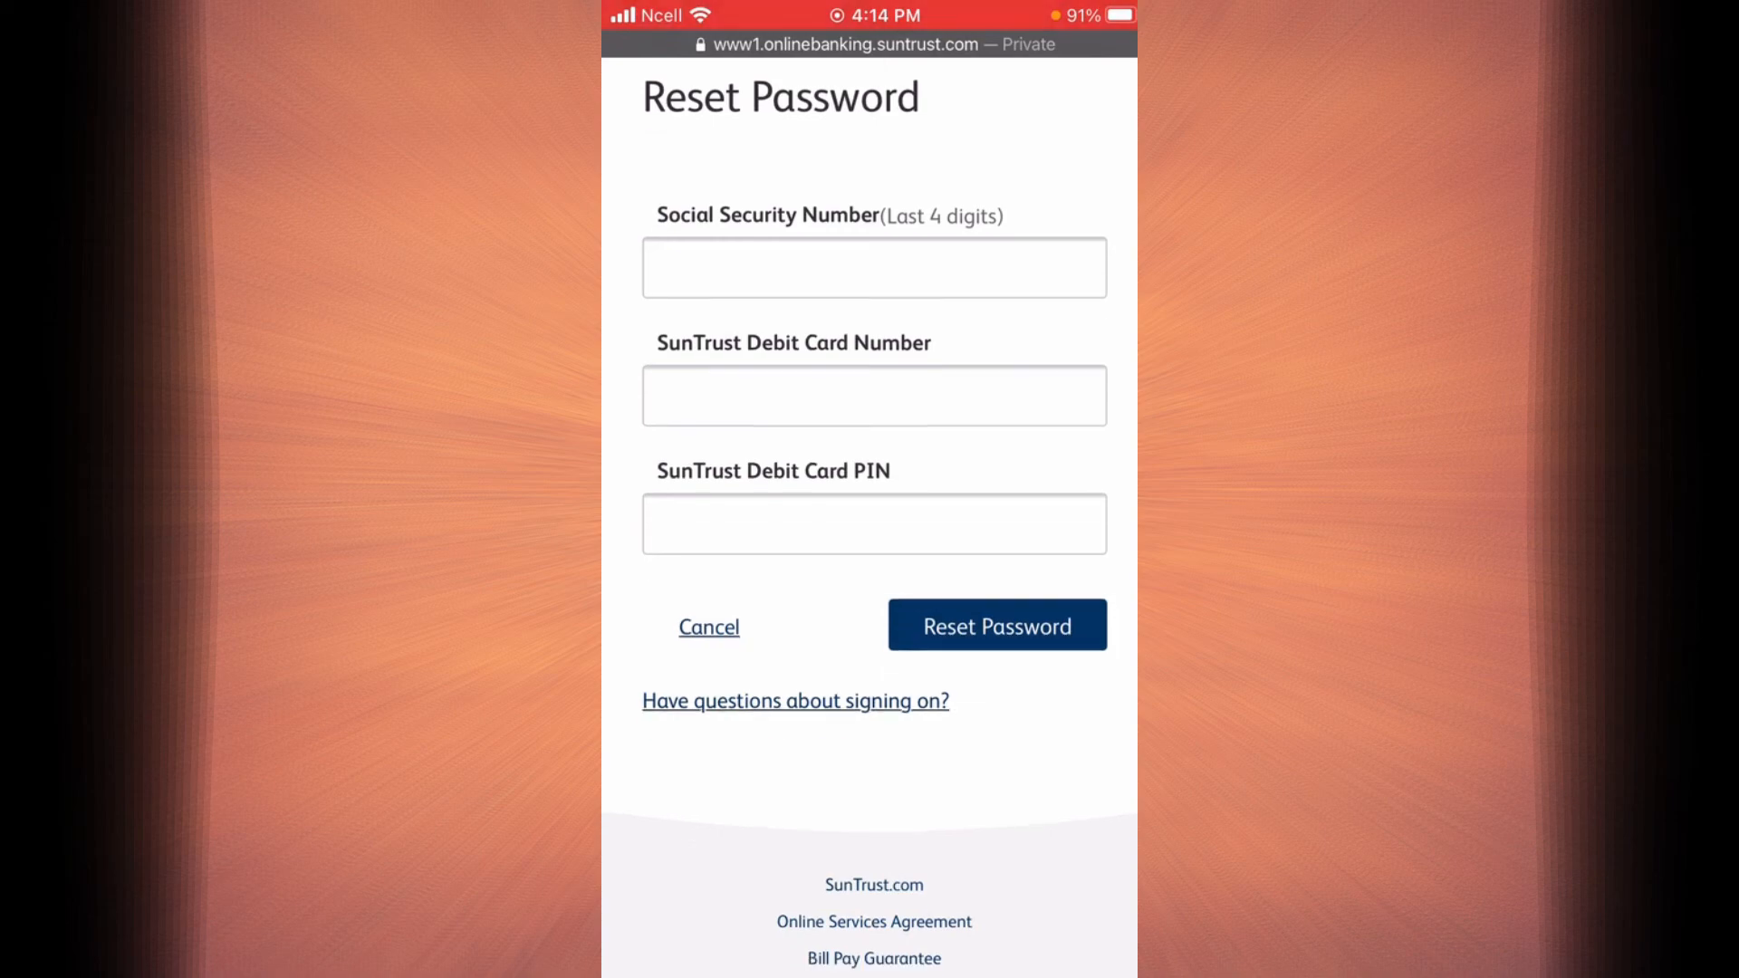
scroll(down, 3)
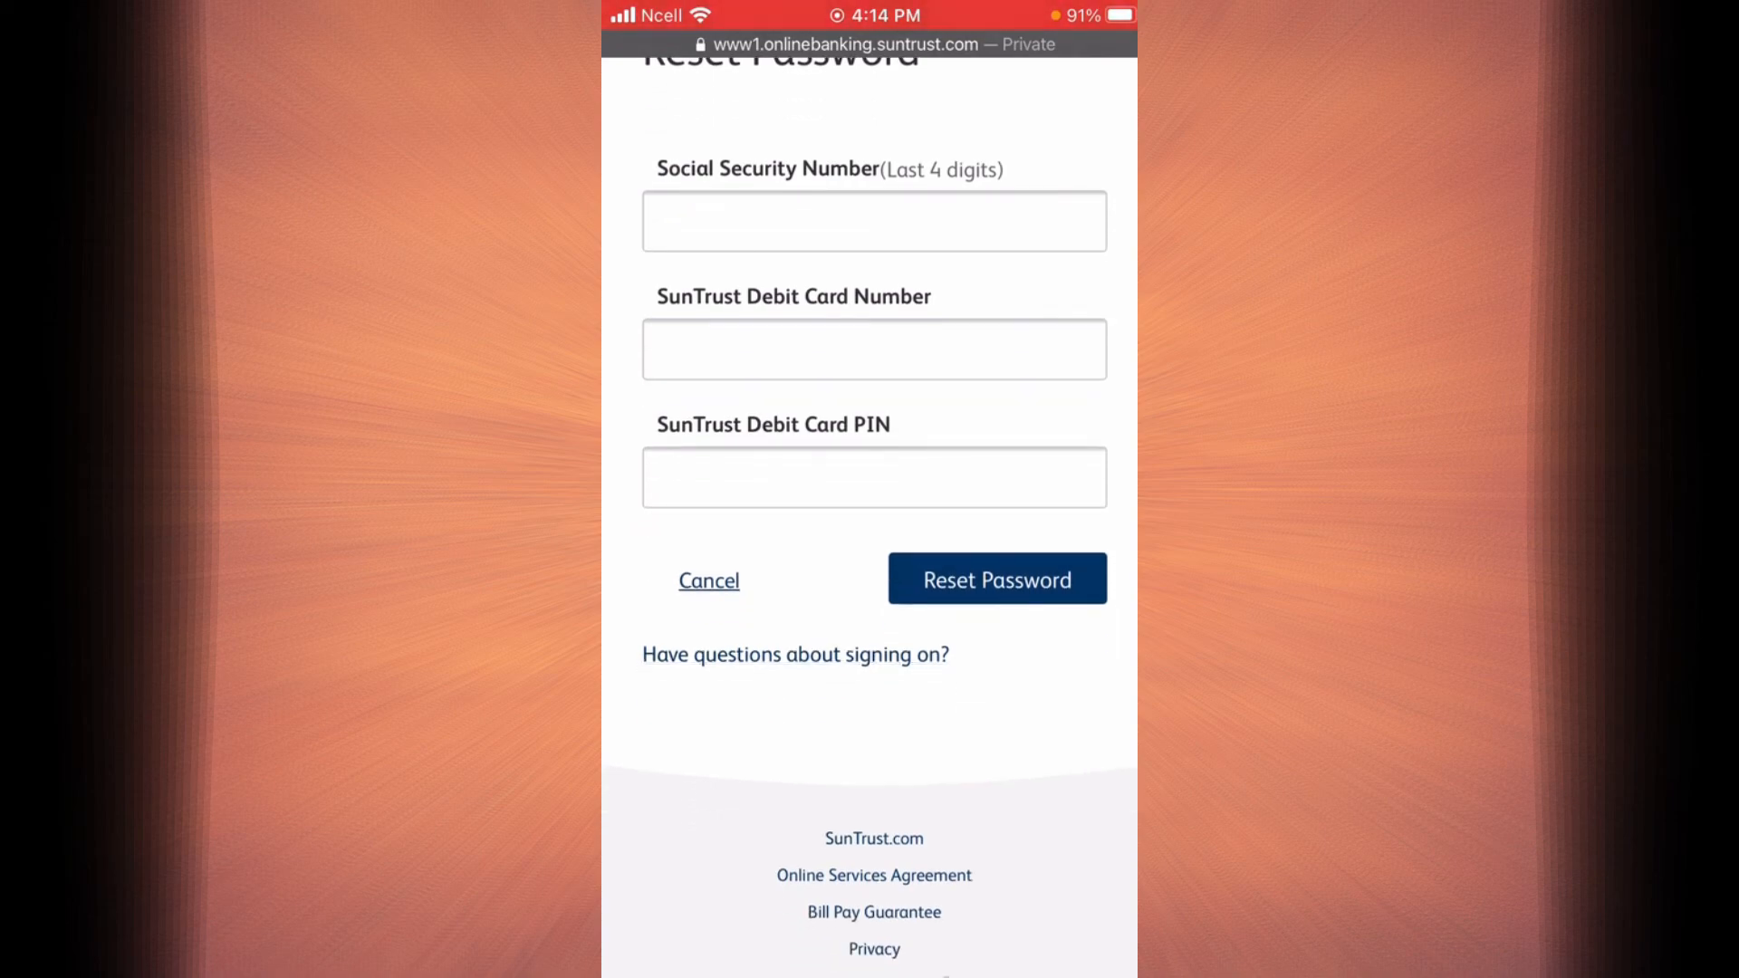